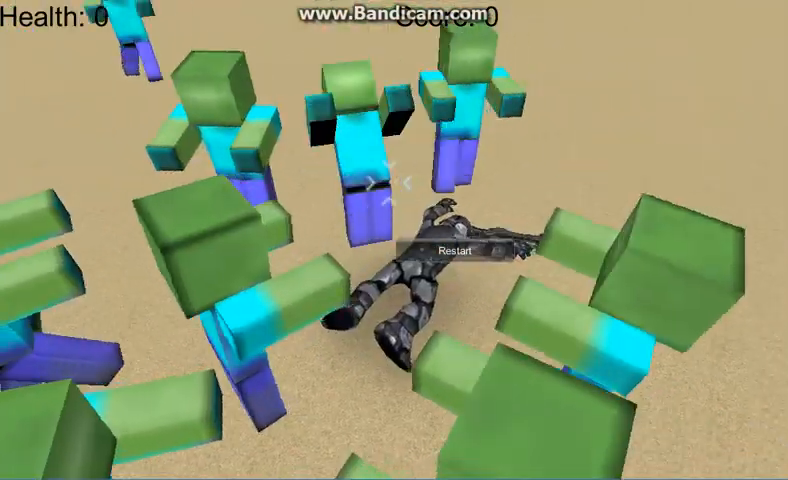
Restart the round after dying, bringing health back to 300 and score to 0.
left_click(454, 249)
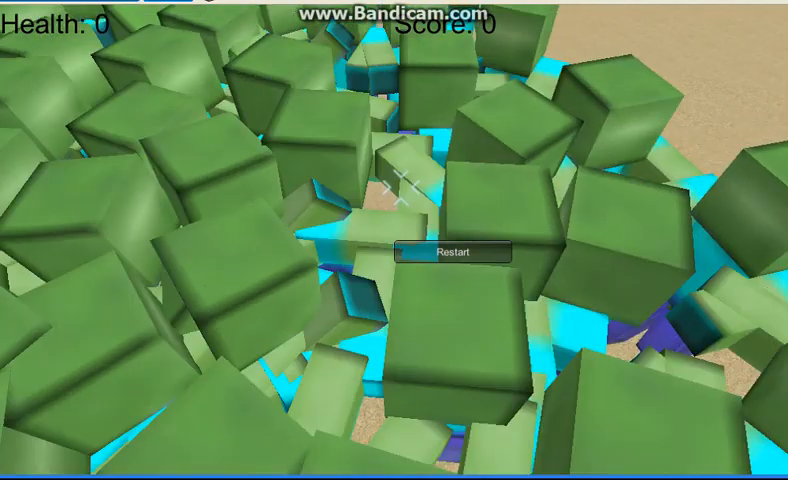
left_click(453, 252)
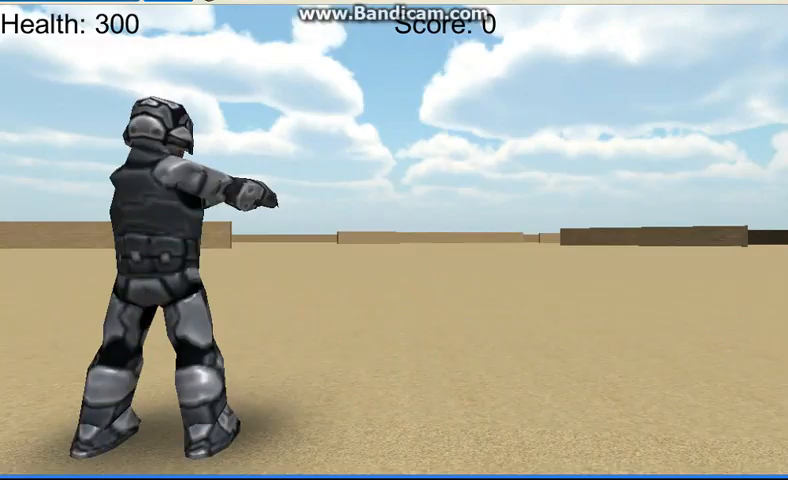